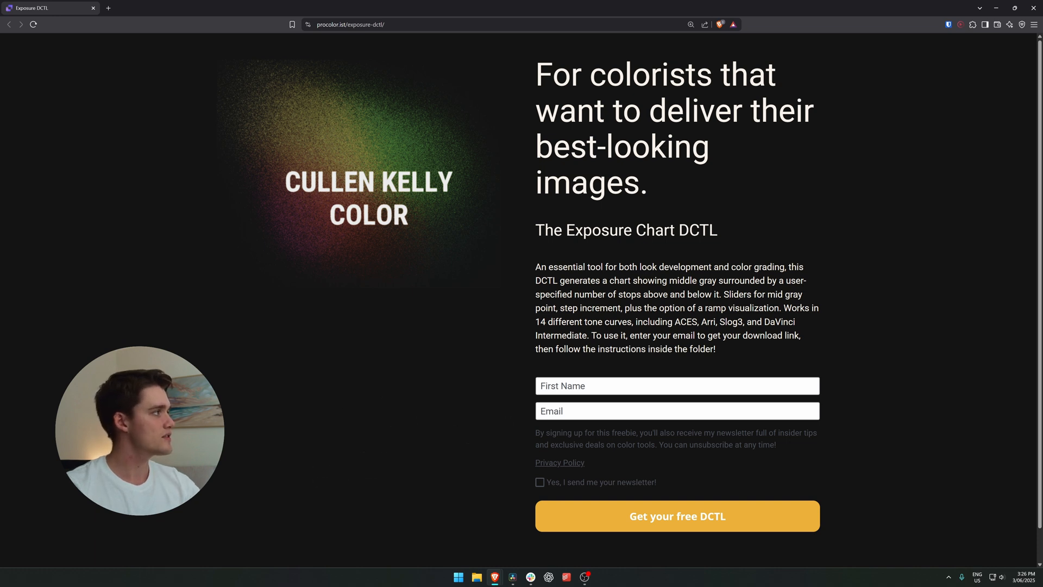
# - Review Color Management settings with Tetrahedral 3D LUT interpolation and reach the LUT folder
pyautogui.click(677, 386)
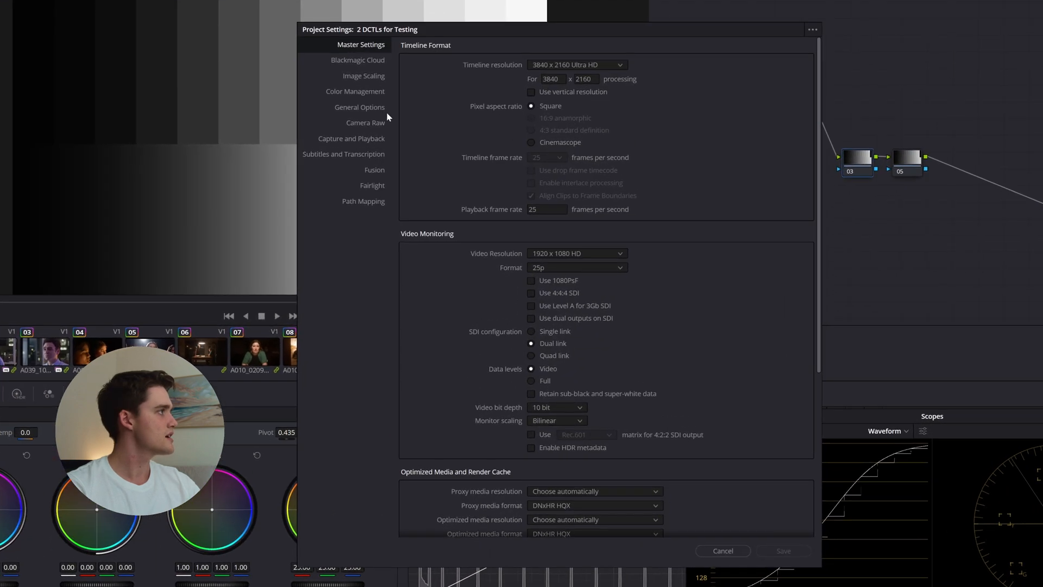
pyautogui.click(354, 91)
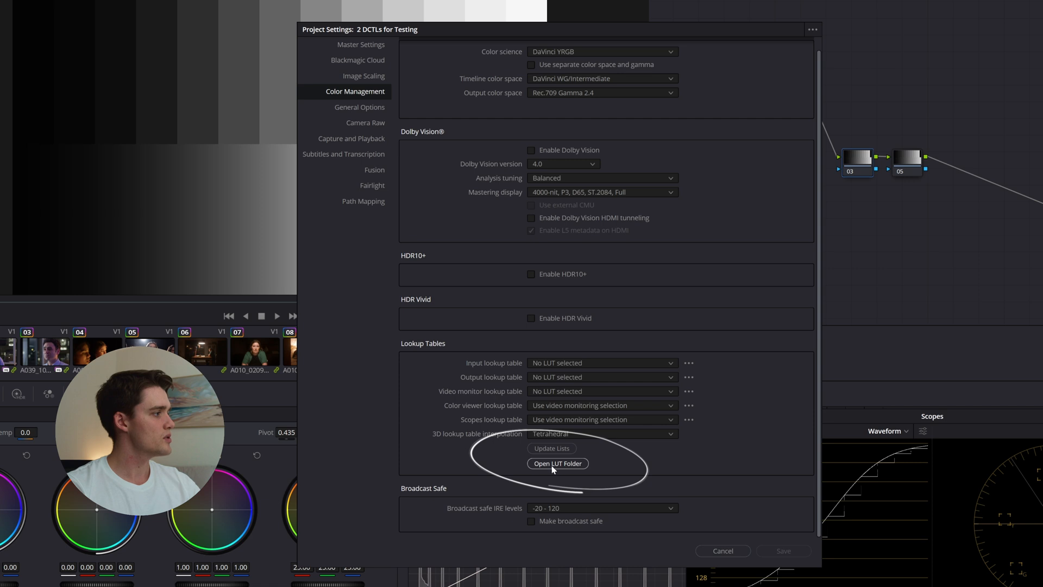
pyautogui.click(557, 463)
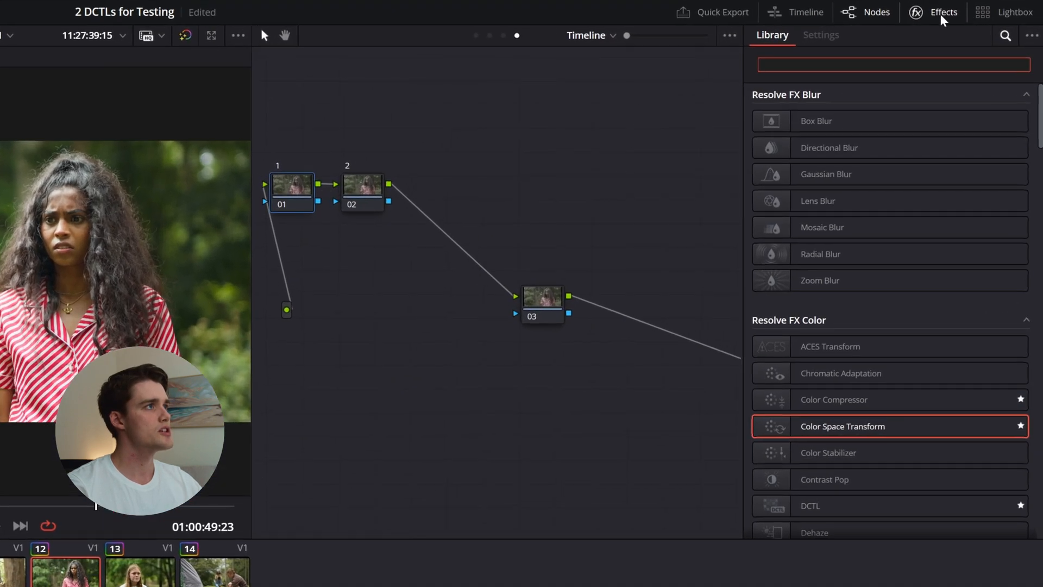
# - Add a DCTL effect (searched 'dc') to node 01 running CKC Exposure Chart v1.4
pyautogui.write('dctl')
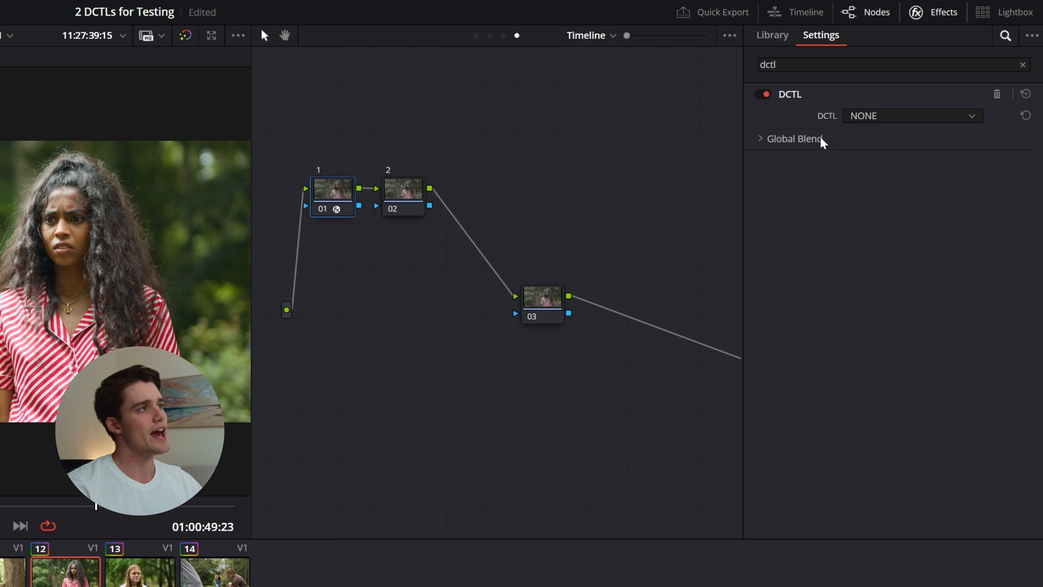
pyautogui.click(913, 115)
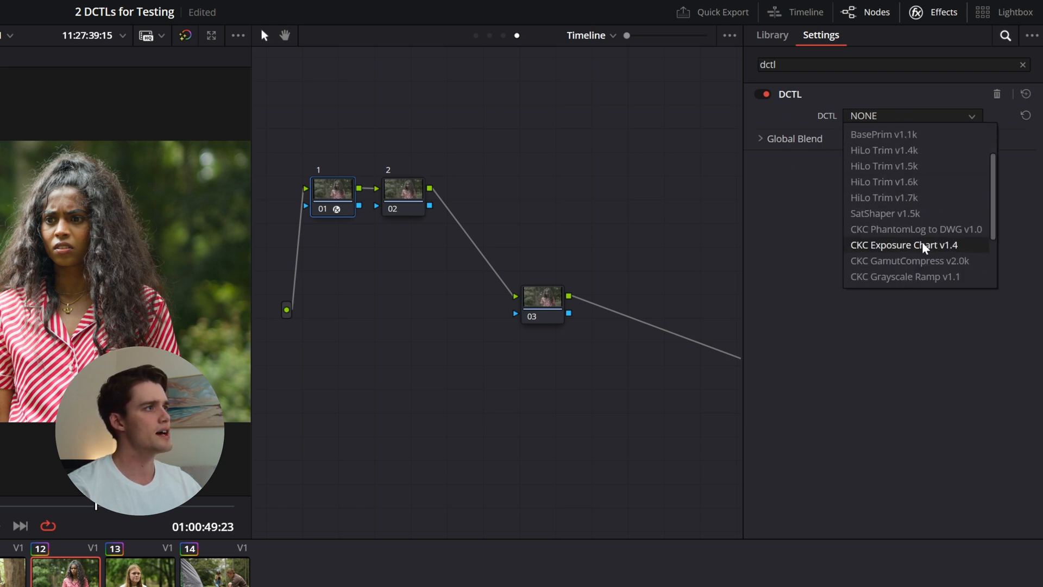
pyautogui.scroll(-3)
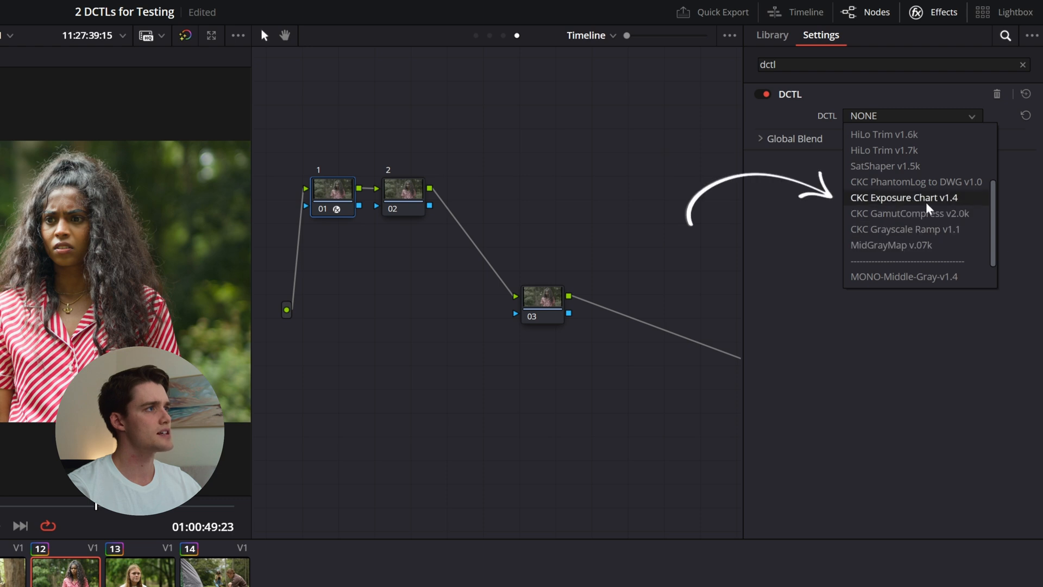
pyautogui.click(902, 197)
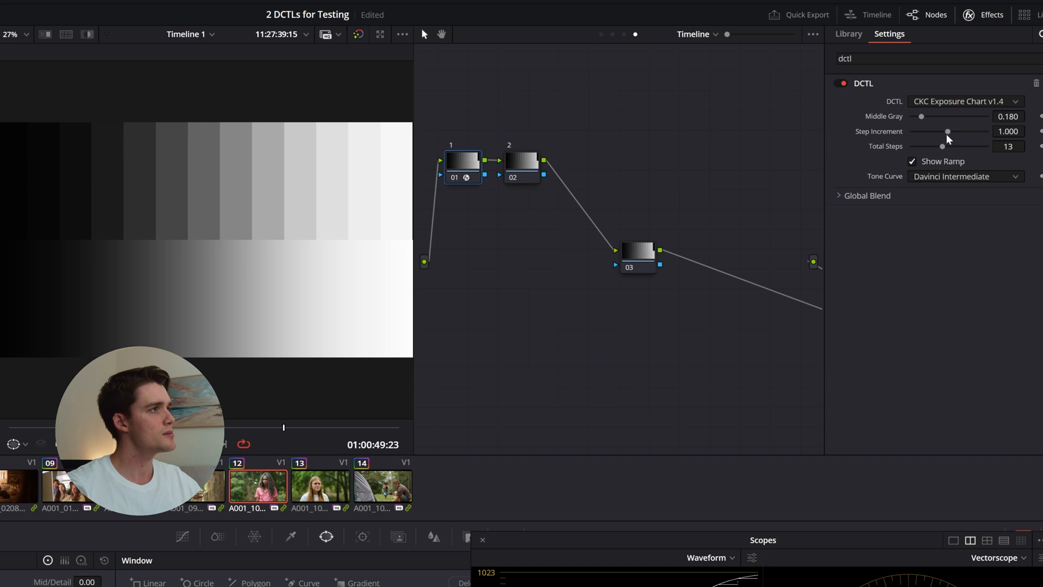
# - Try step increment 1.350 then return to 1.000, toggle Show Ramp and choose a tone curve
pyautogui.moveTo(948, 132); pyautogui.dragTo(961, 132)
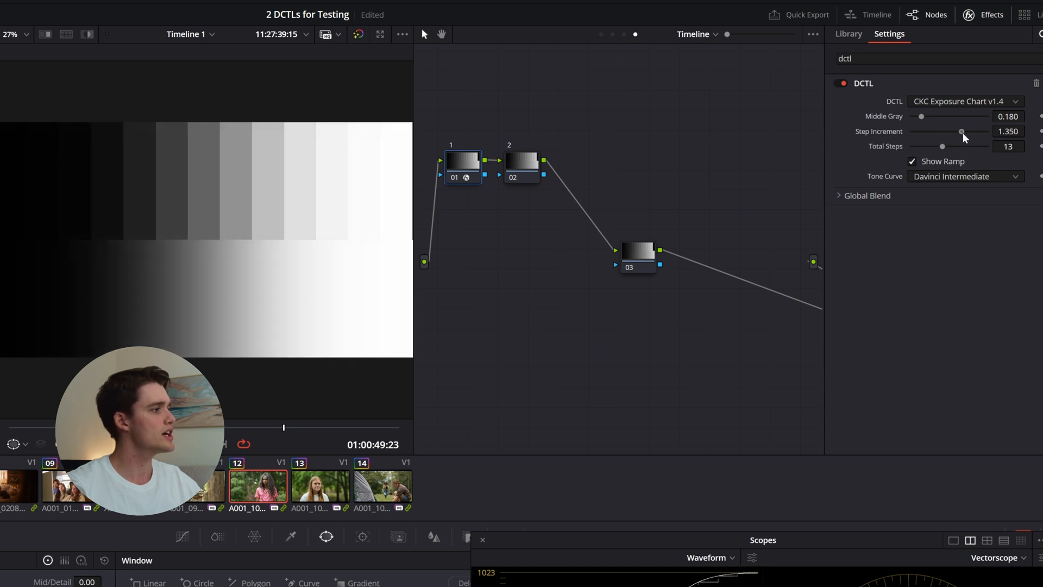
pyautogui.moveTo(961, 131); pyautogui.dragTo(947, 131)
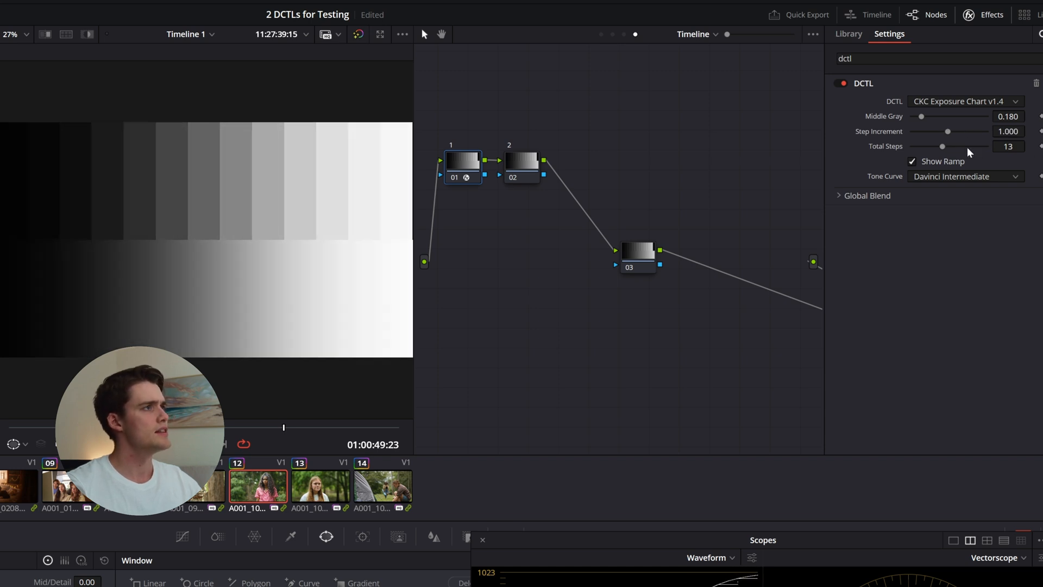
pyautogui.moveTo(941, 147); pyautogui.dragTo(968, 147)
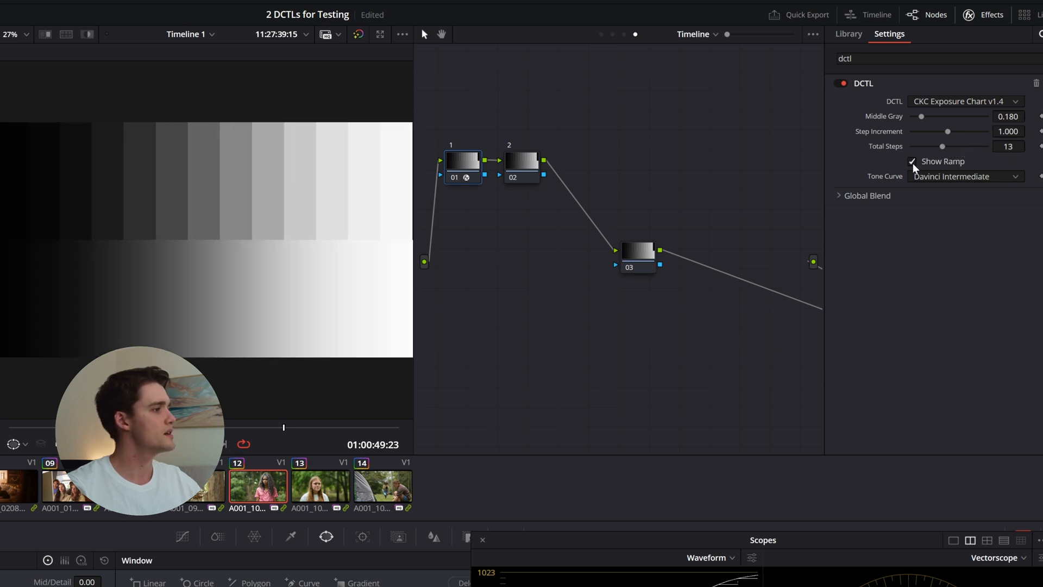
pyautogui.click(915, 161)
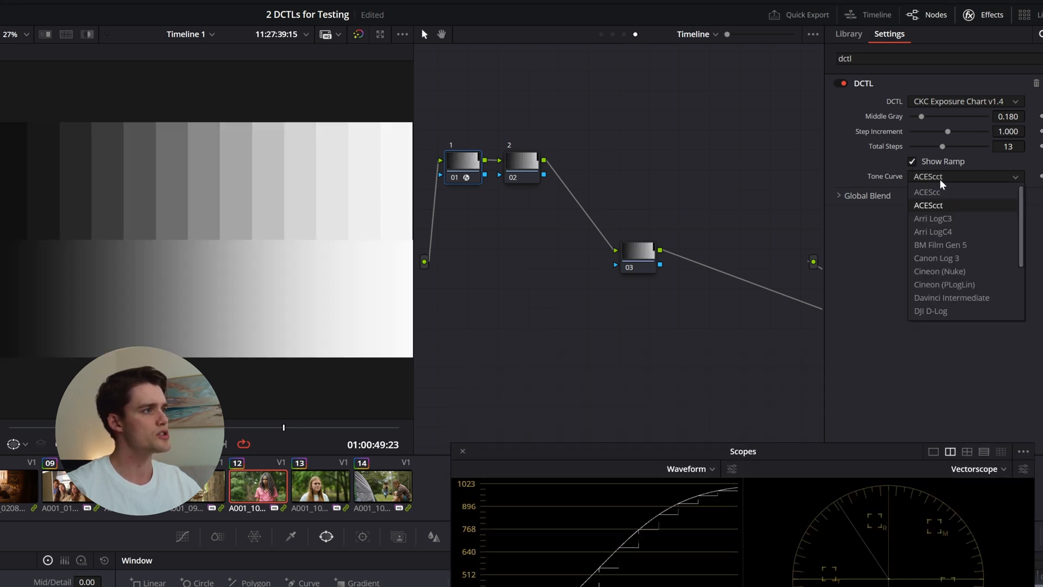
pyautogui.moveTo(936, 259)
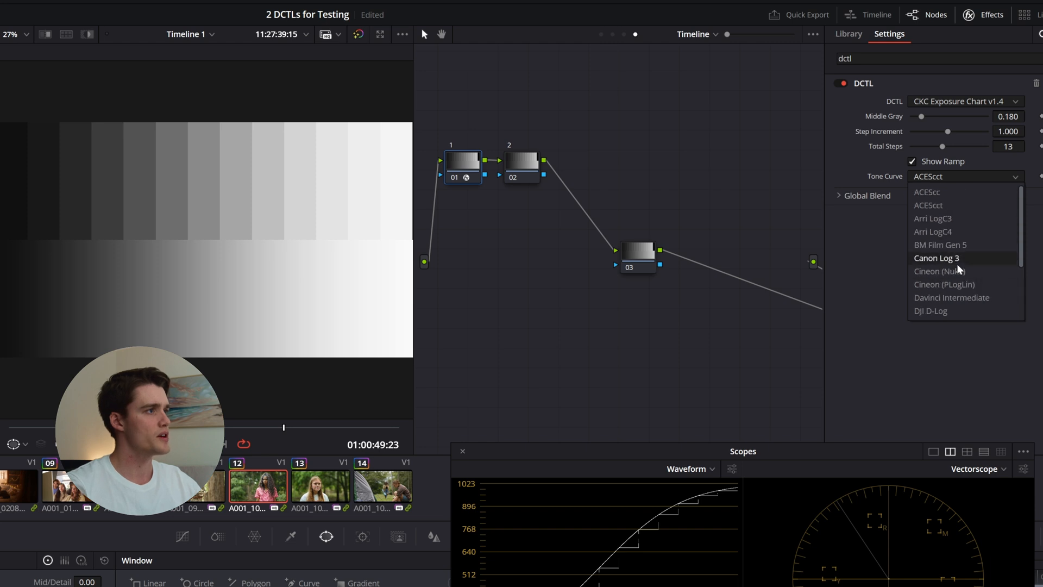
pyautogui.click(951, 297)
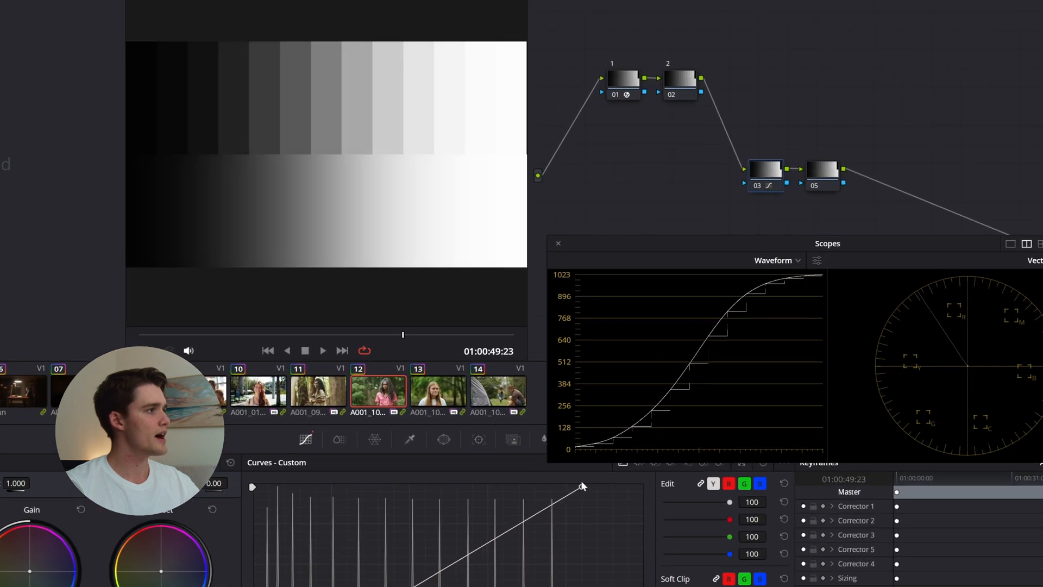
# - Move the Scopes window beside the node graph to show the S-curve waveform
pyautogui.moveTo(582, 486); pyautogui.dragTo(511, 487)
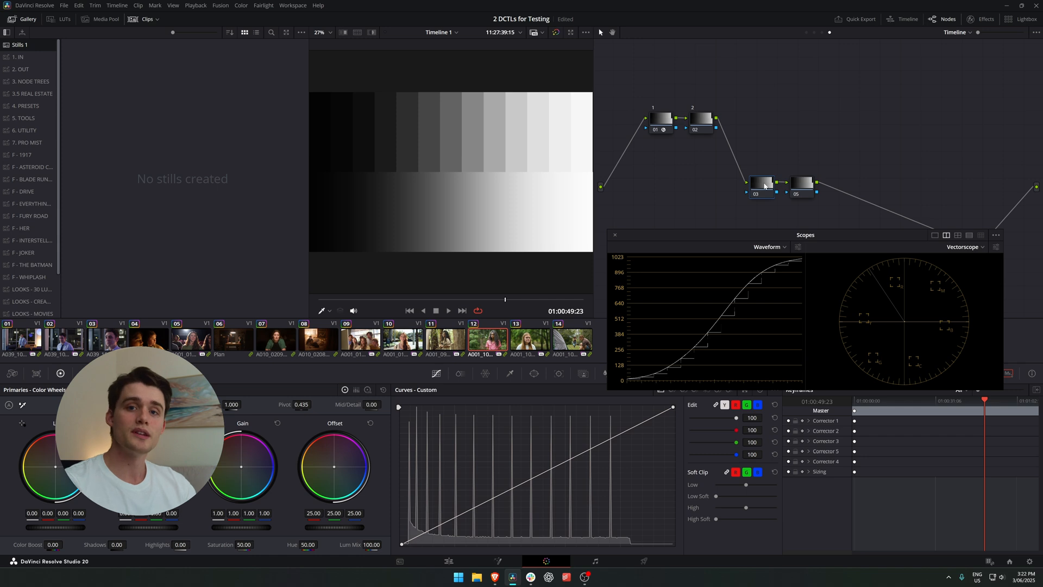
# - Enable node 03's tinted look and inspect the split RGB traces on the waveform
pyautogui.click(57, 19)
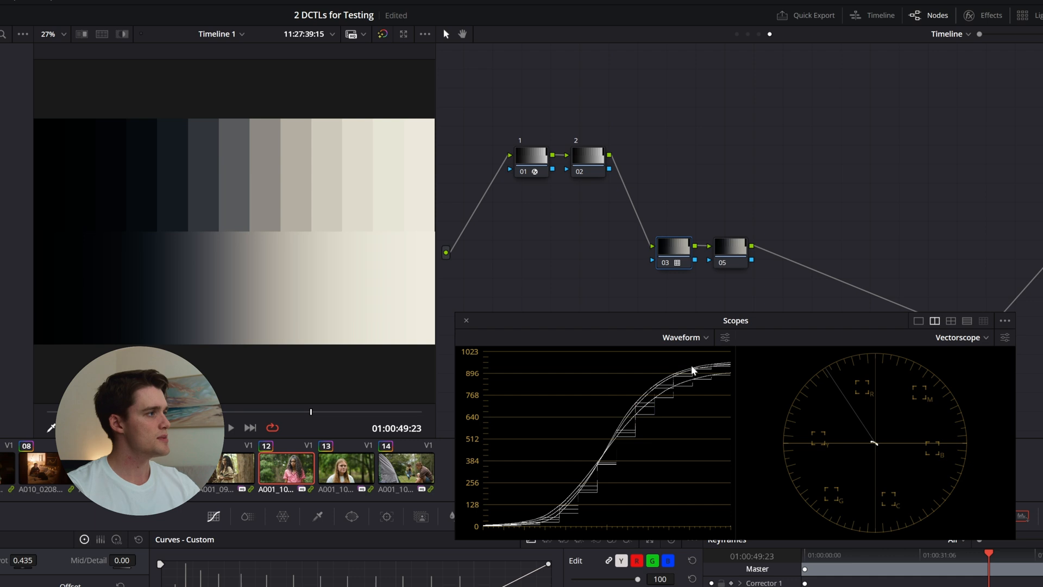
pyautogui.click(725, 336)
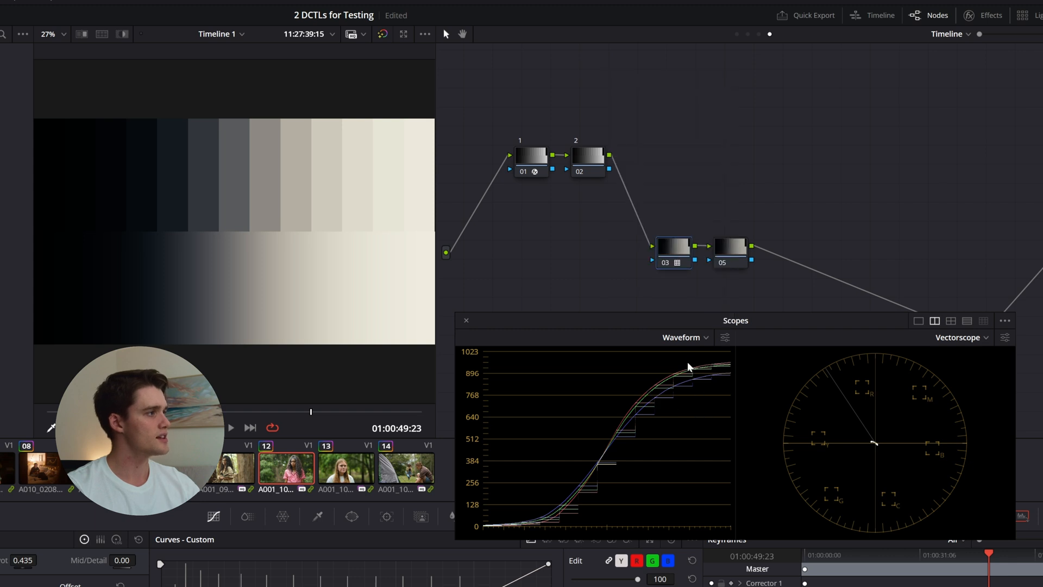
pyautogui.moveTo(686, 394)
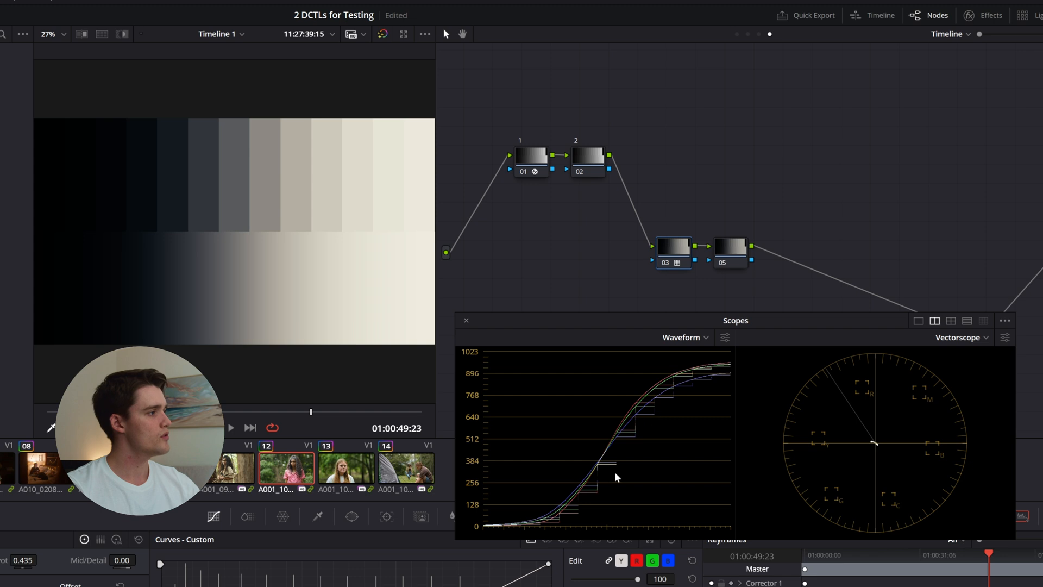
pyautogui.moveTo(569, 515)
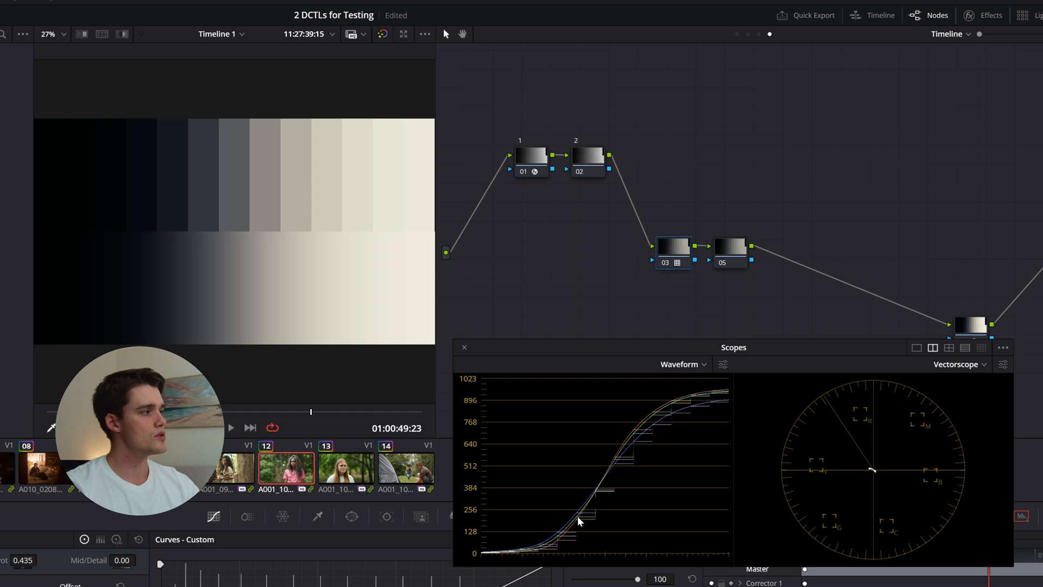
pyautogui.moveTo(600, 486)
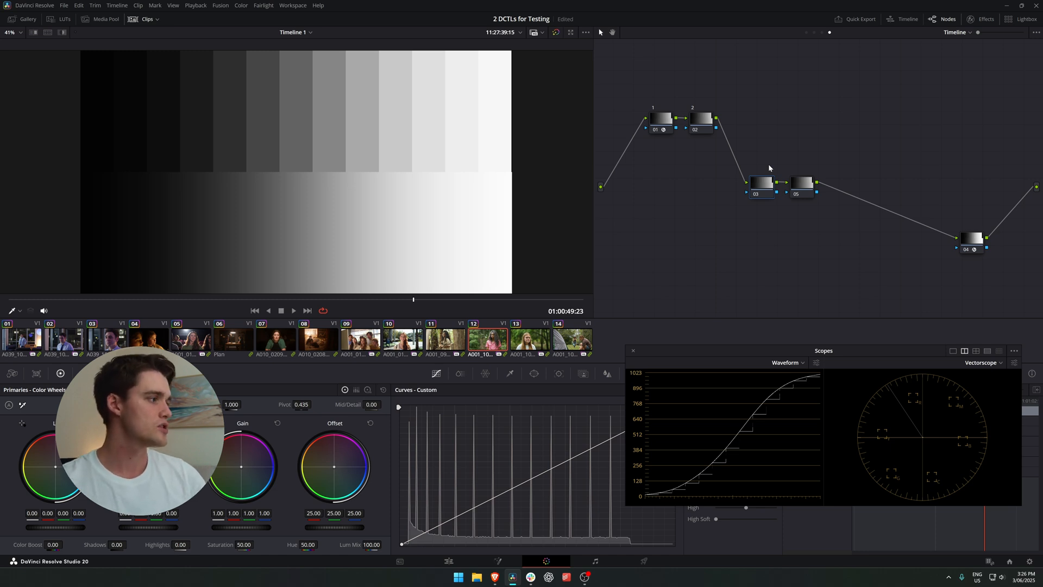
pyautogui.moveTo(804, 178)
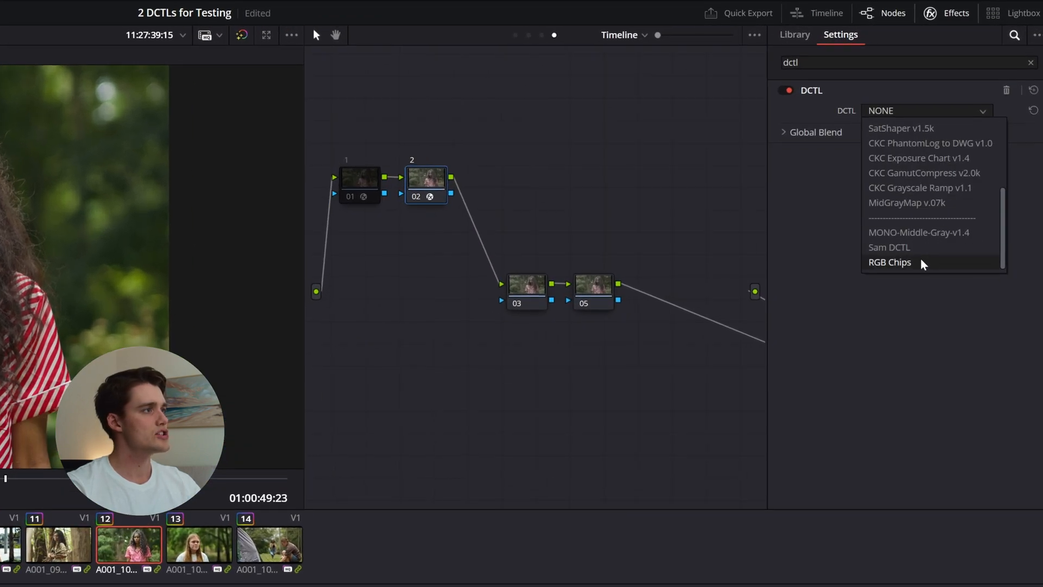
# - Run RGB Chips on node 02, trying saturation 0.884 then 1.147 and hues 53 then 36
pyautogui.click(889, 262)
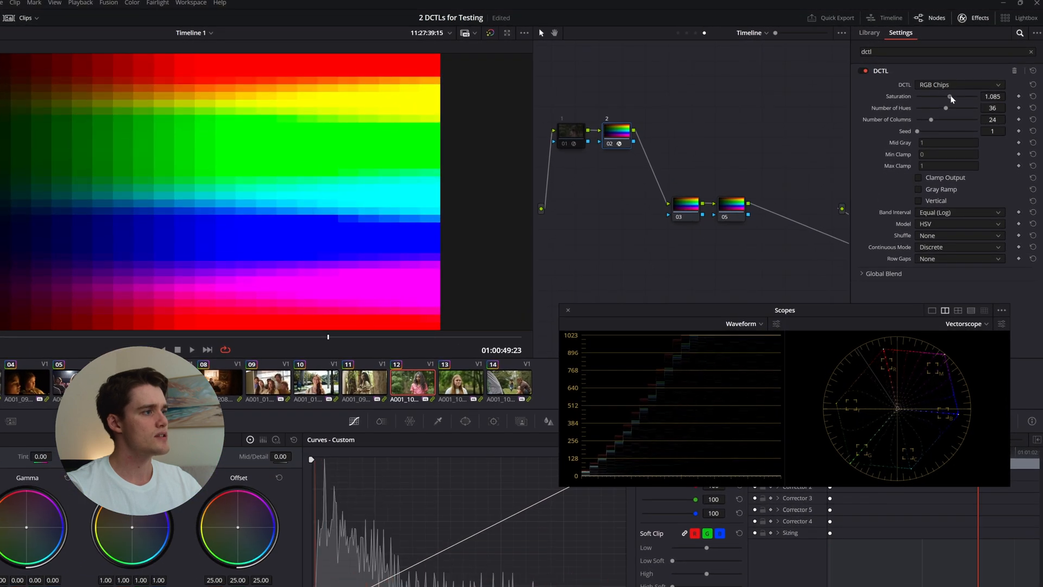
pyautogui.moveTo(949, 99); pyautogui.dragTo(943, 99)
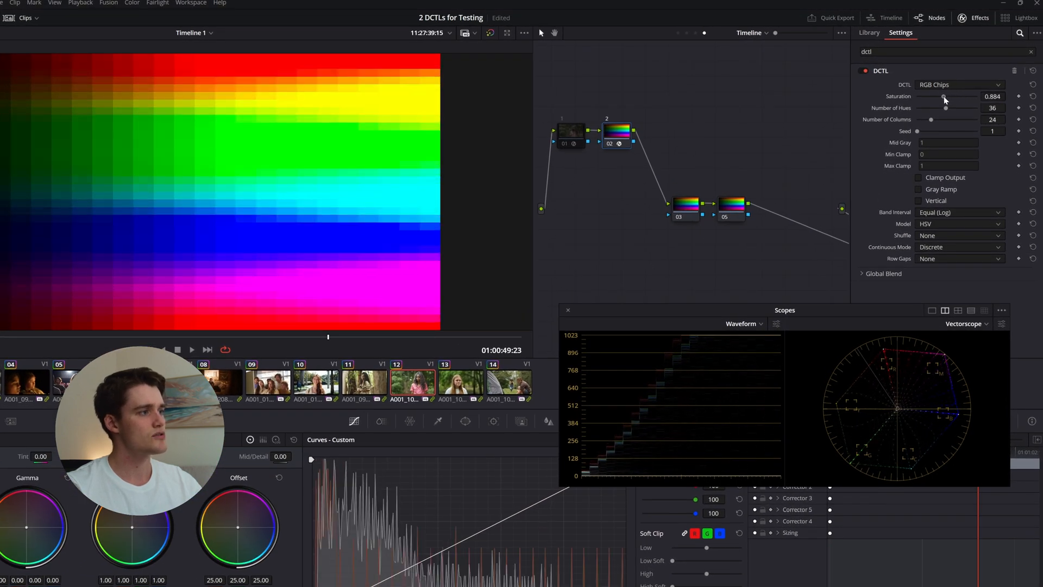
pyautogui.moveTo(944, 99); pyautogui.dragTo(942, 99)
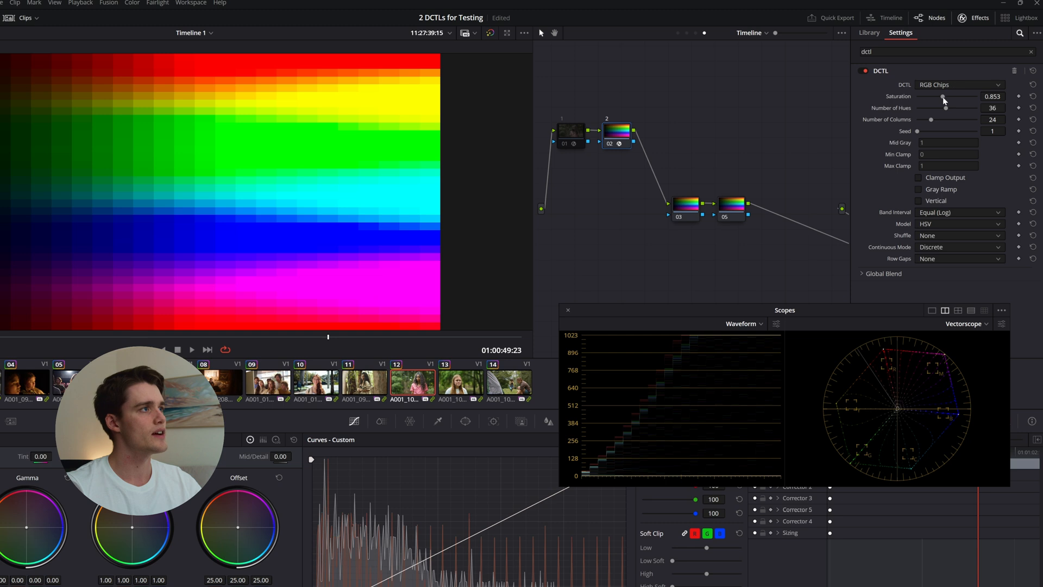
pyautogui.moveTo(943, 97); pyautogui.dragTo(952, 96)
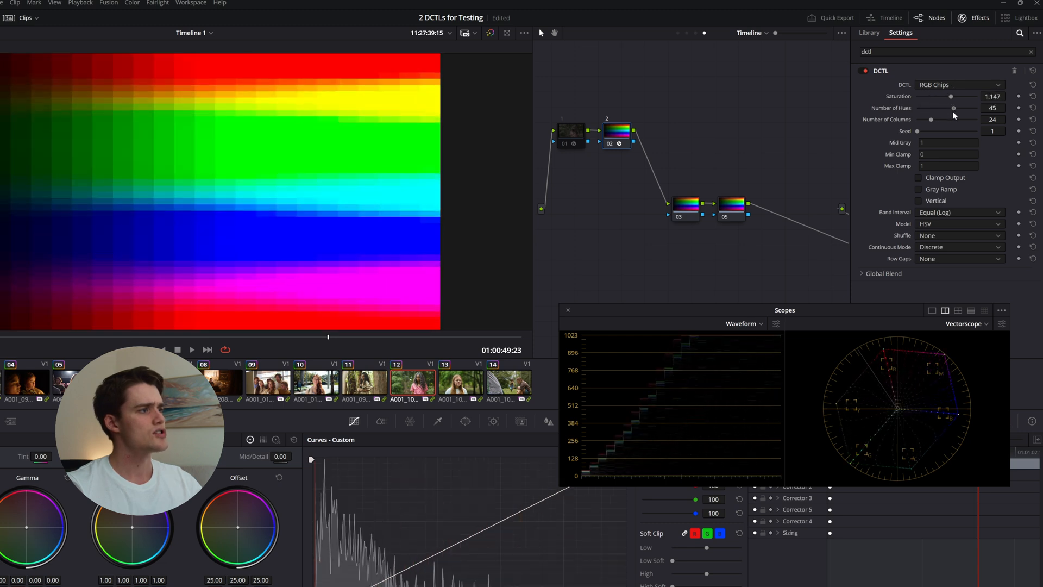
pyautogui.moveTo(953, 108); pyautogui.dragTo(958, 107)
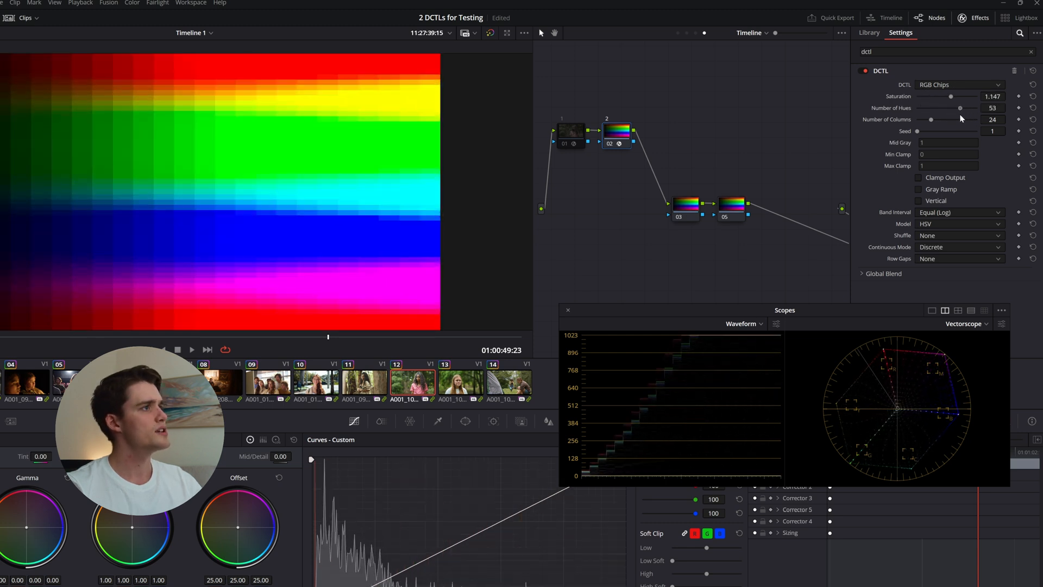
pyautogui.moveTo(958, 107); pyautogui.dragTo(947, 108)
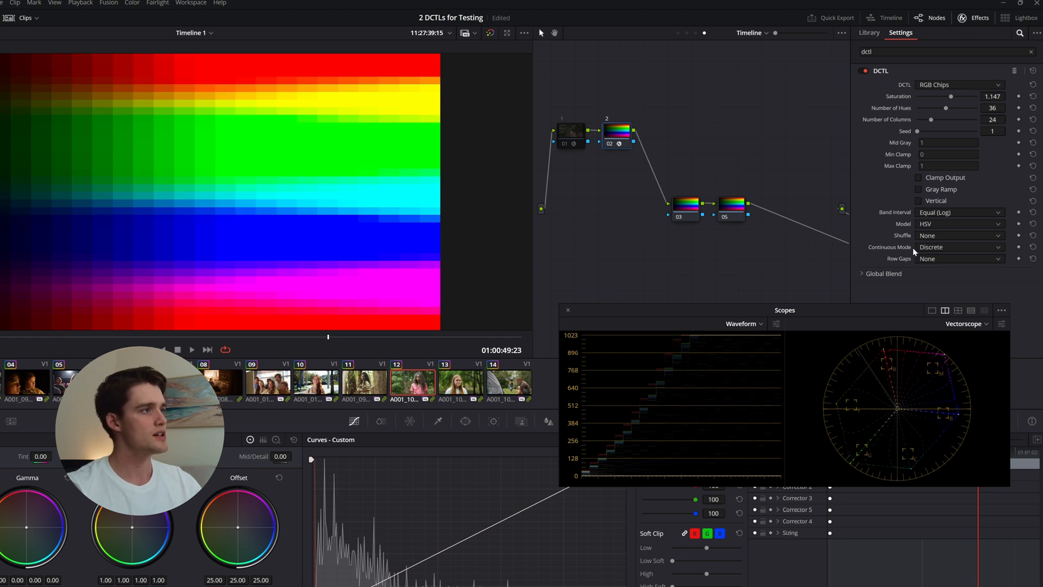
# - Set the RGB Chips Continuous Mode to Fully Continuous for smooth gradients
pyautogui.click(959, 247)
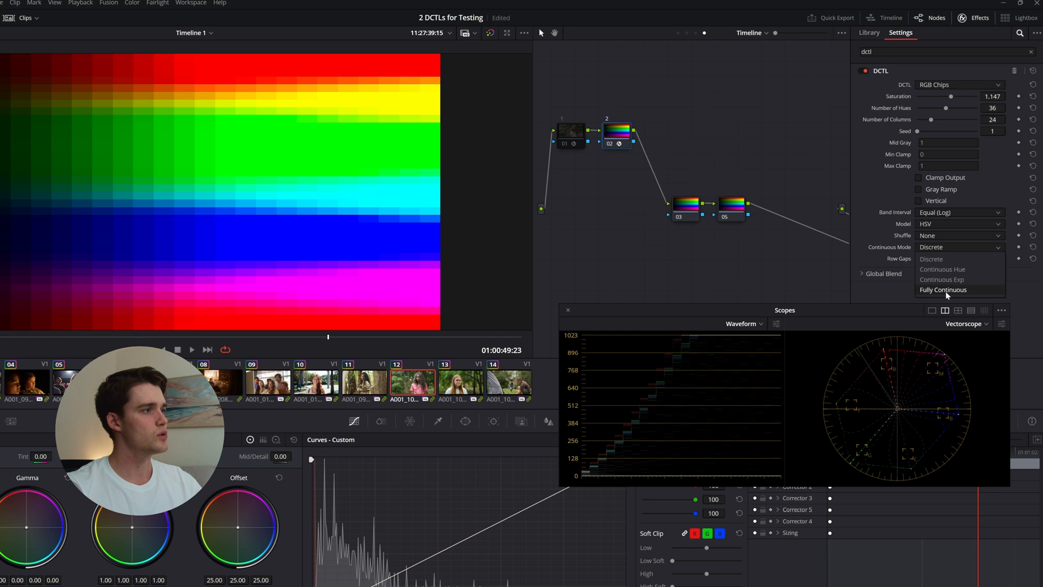
pyautogui.click(943, 289)
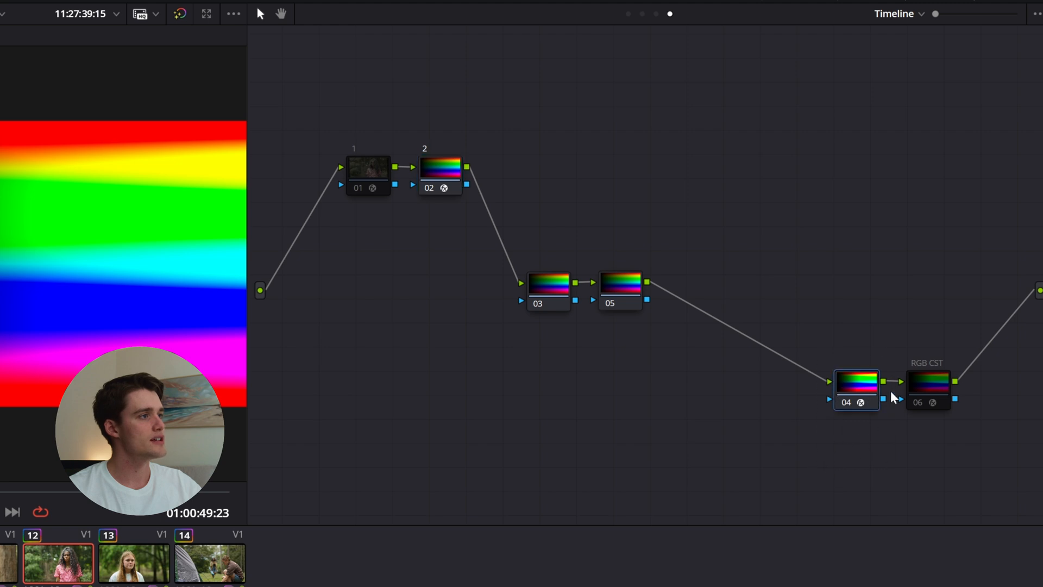
pyautogui.moveTo(853, 395)
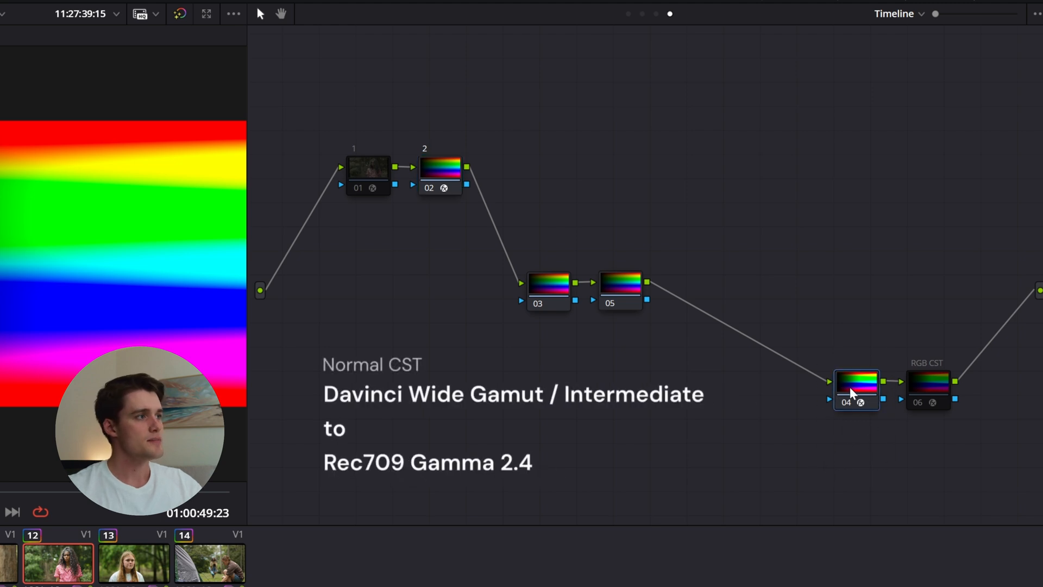
pyautogui.moveTo(695, 313)
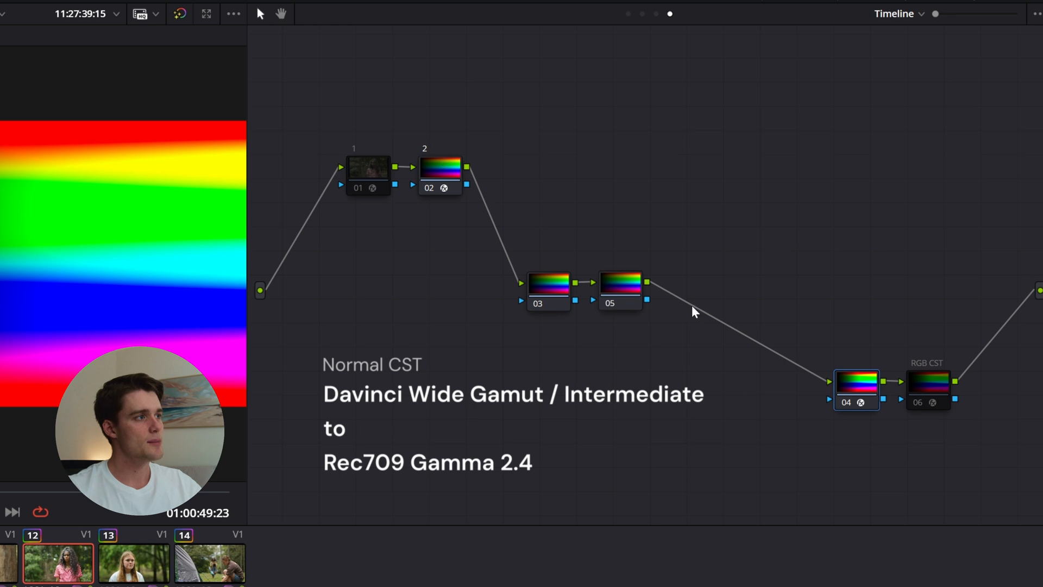
# - Show the RGB CST node's Rec.709 DaVinci Intermediate to Rec.709 Gamma 2.4 transform
pyautogui.click(927, 389)
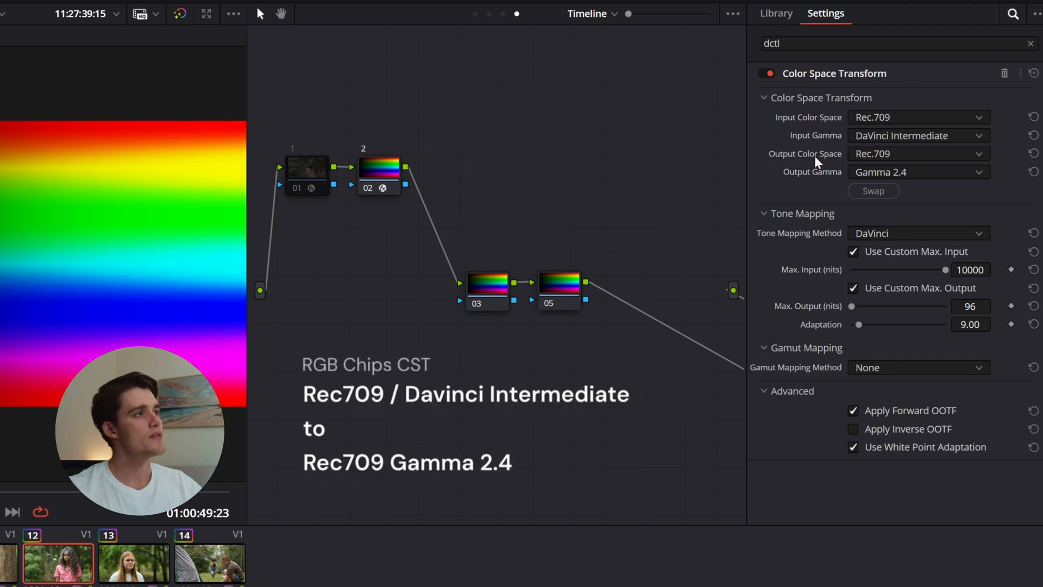
pyautogui.moveTo(860, 124)
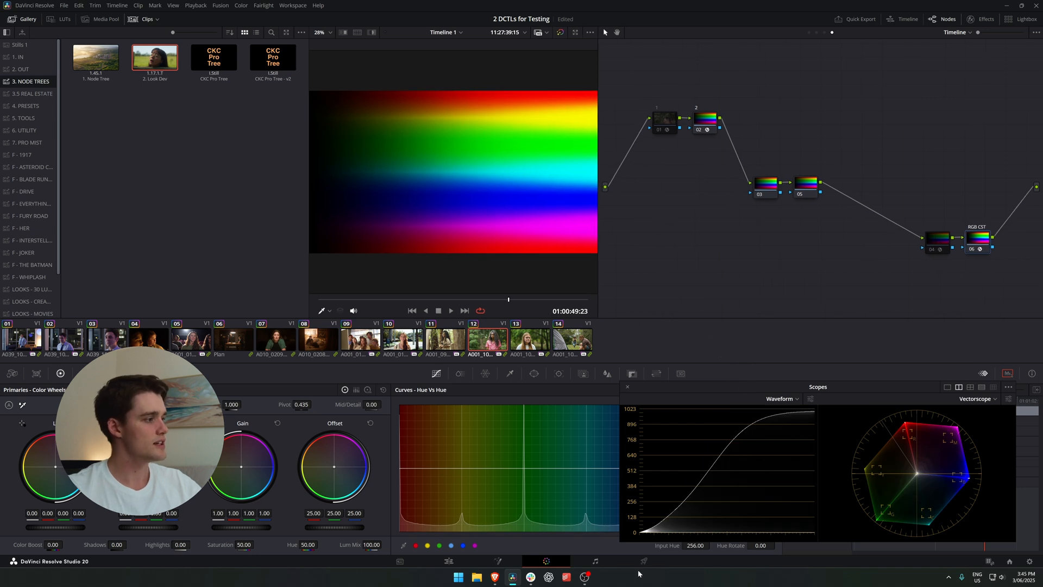
pyautogui.moveTo(704, 470)
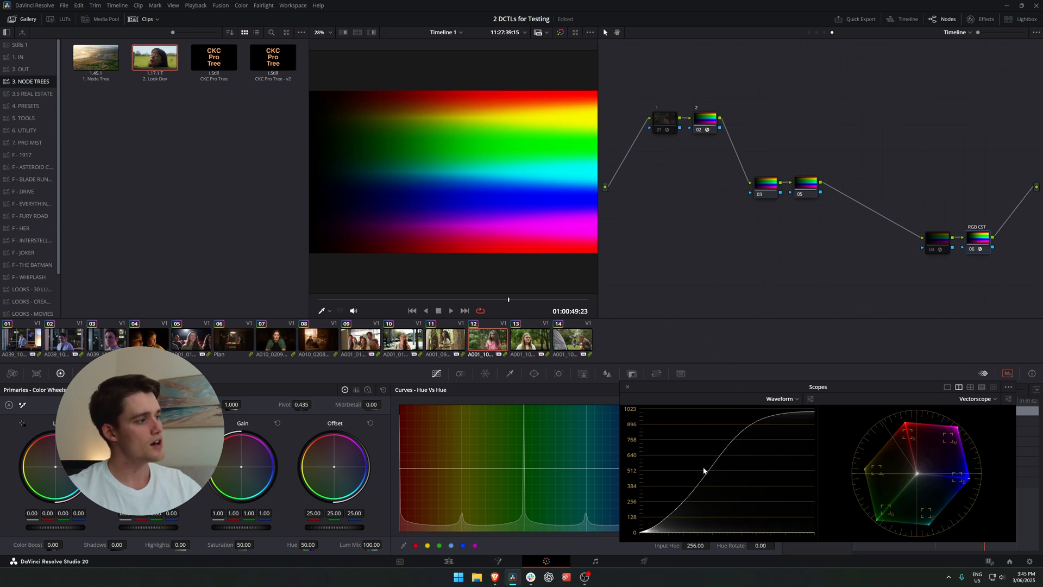
pyautogui.moveTo(740, 474)
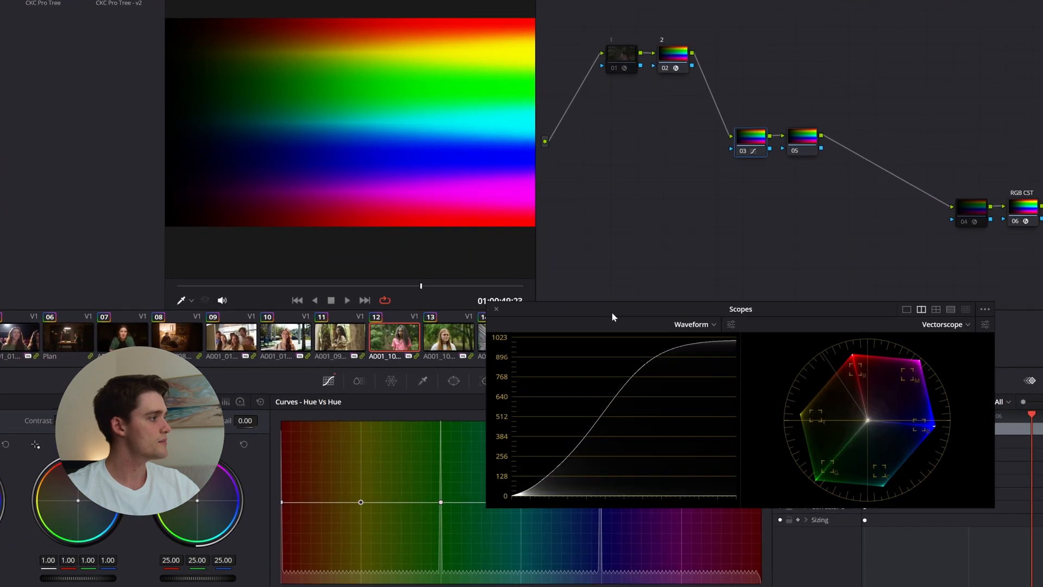
pyautogui.moveTo(359, 502); pyautogui.dragTo(359, 505)
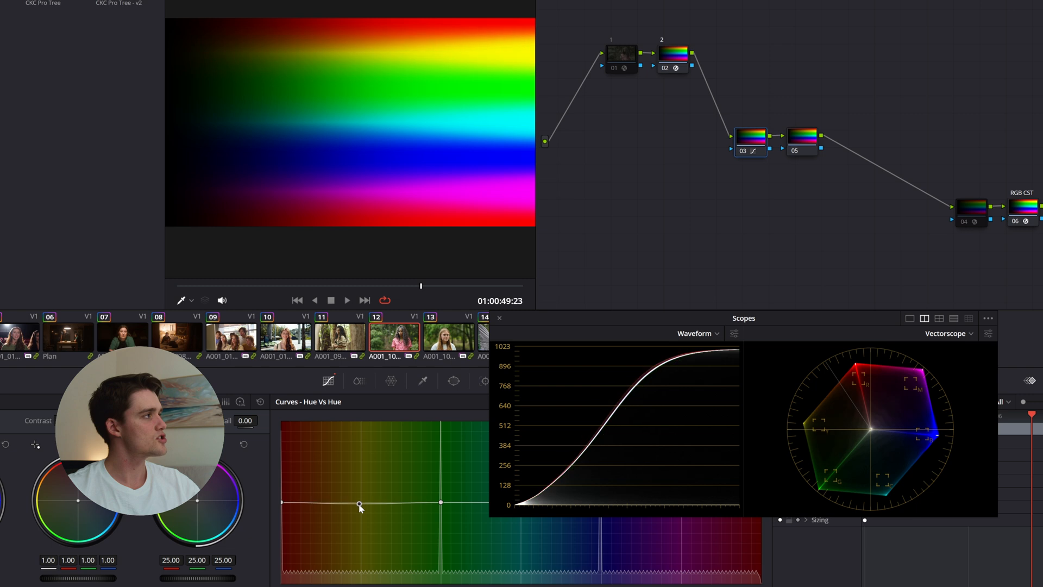
pyautogui.moveTo(359, 506); pyautogui.dragTo(360, 499)
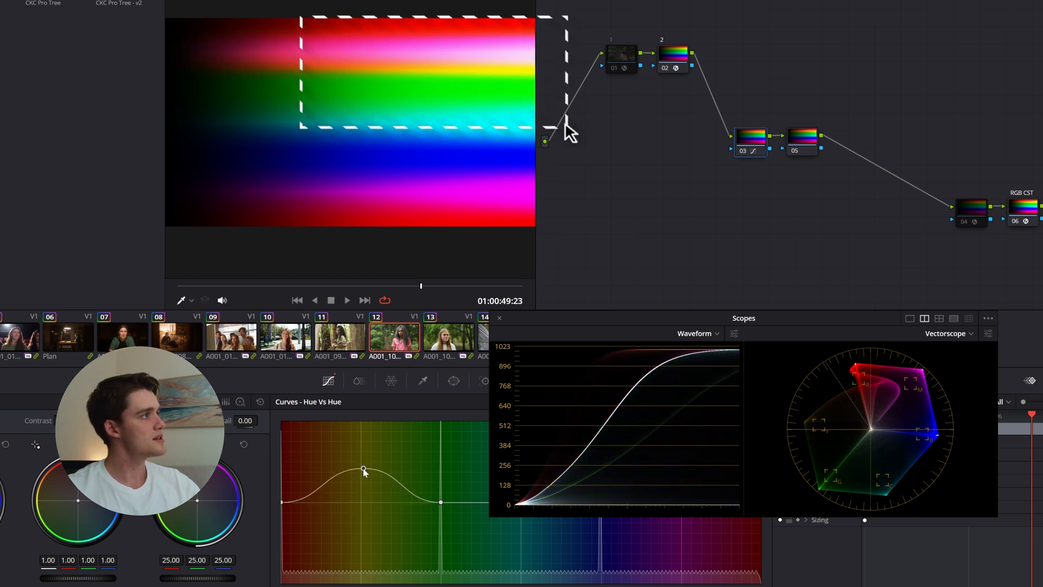
pyautogui.moveTo(362, 470); pyautogui.dragTo(358, 476)
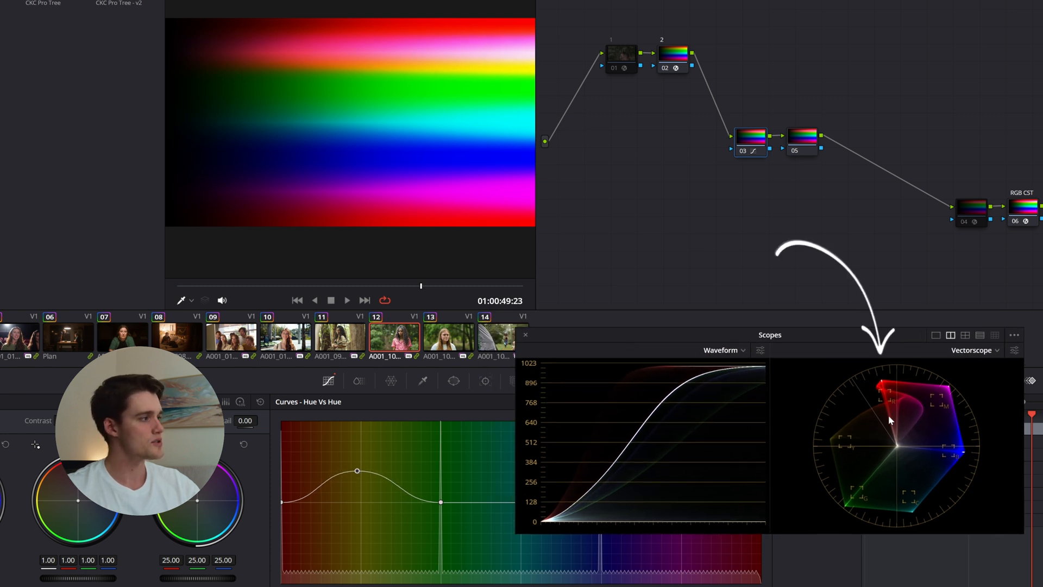
pyautogui.moveTo(357, 470); pyautogui.dragTo(358, 478)
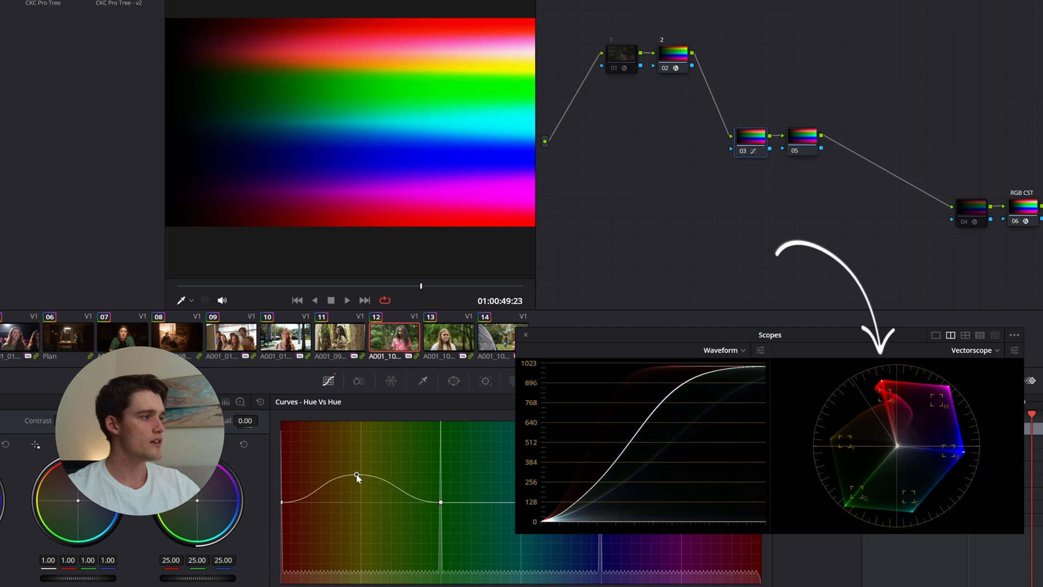
pyautogui.moveTo(358, 474); pyautogui.dragTo(360, 482)
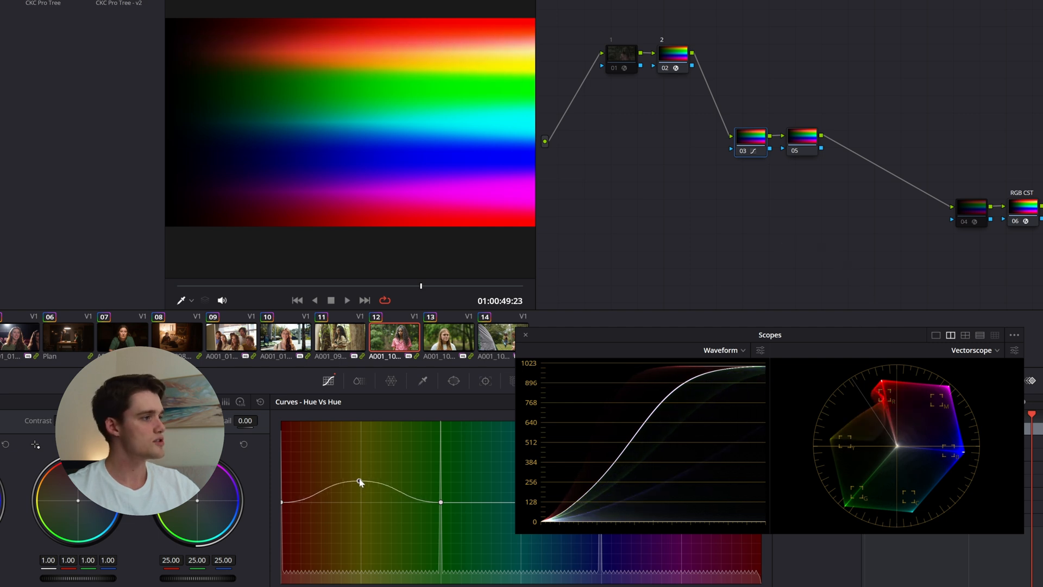
pyautogui.moveTo(357, 481); pyautogui.dragTo(356, 503)
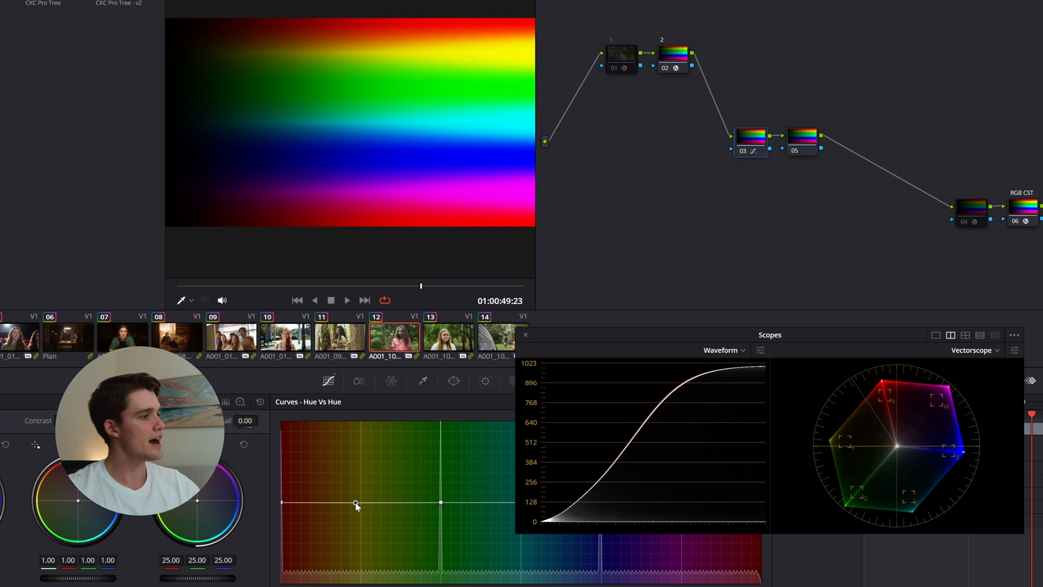
pyautogui.moveTo(356, 503); pyautogui.dragTo(356, 500)
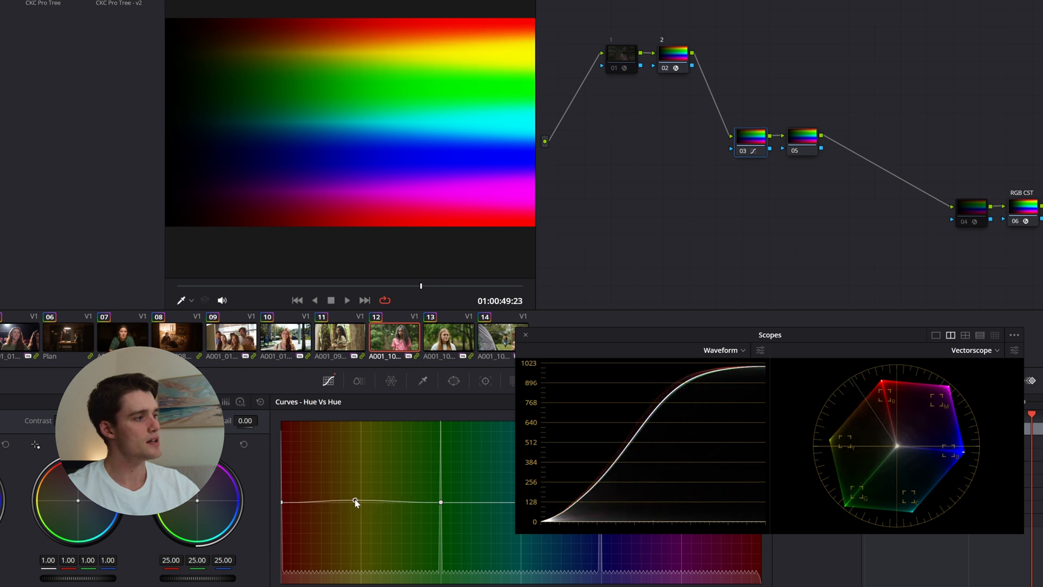
pyautogui.moveTo(354, 501); pyautogui.dragTo(358, 515)
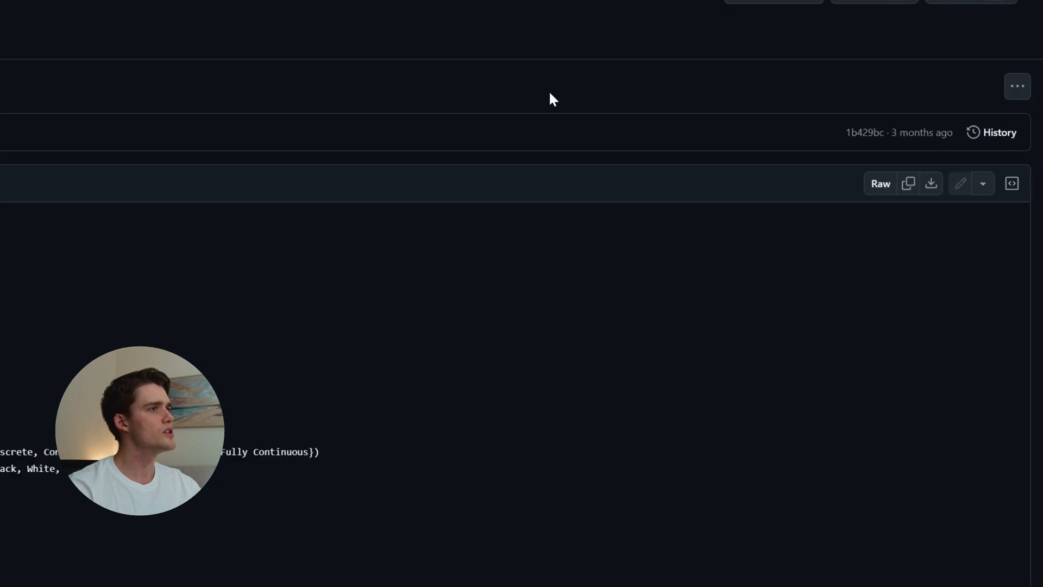
# - Download the raw file contents from the GitHub file's more-options menu
pyautogui.click(1015, 84)
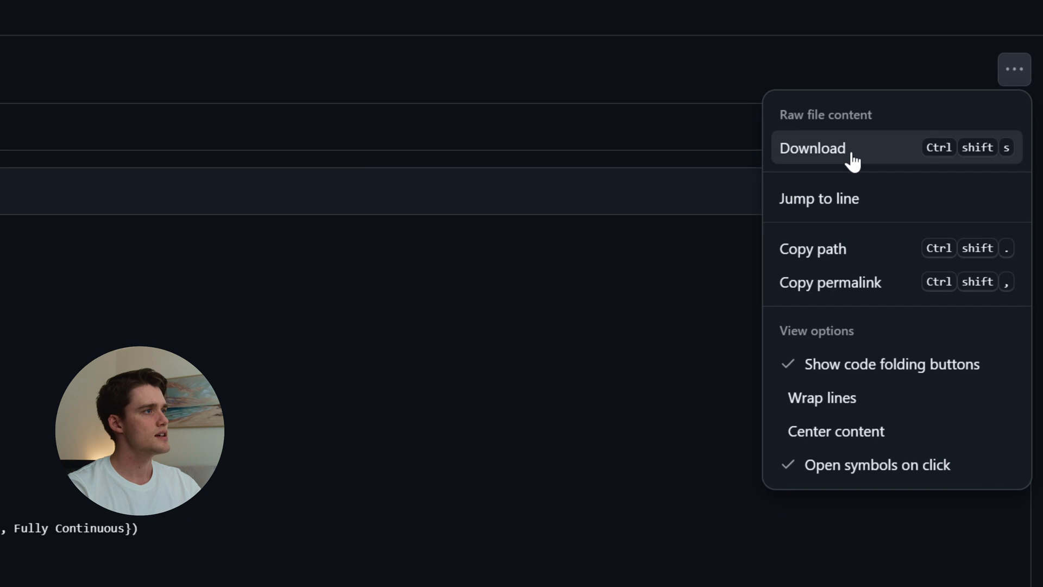
pyautogui.click(813, 148)
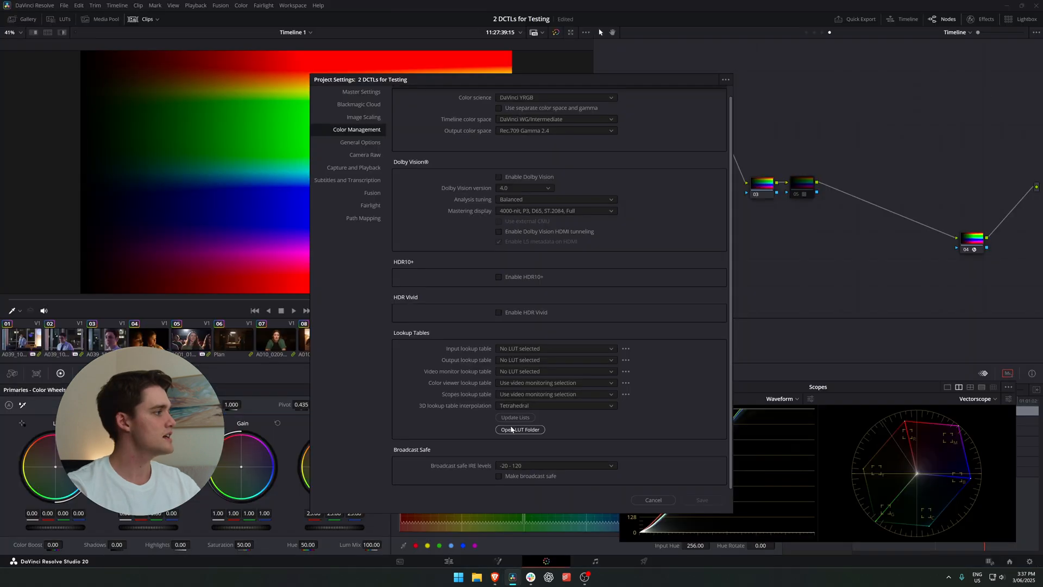
pyautogui.click(520, 429)
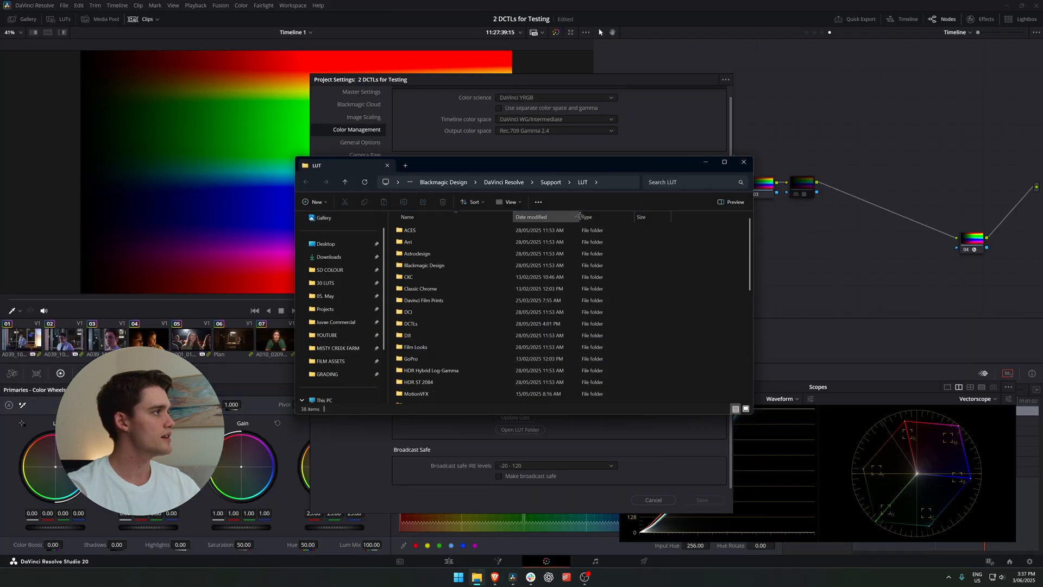
pyautogui.click(744, 162)
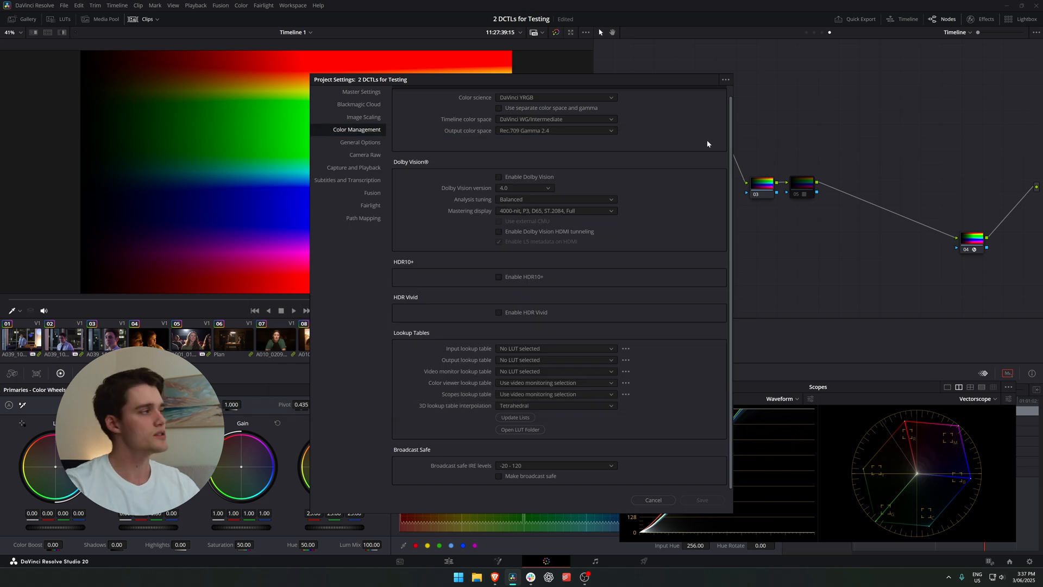
pyautogui.moveTo(507, 394)
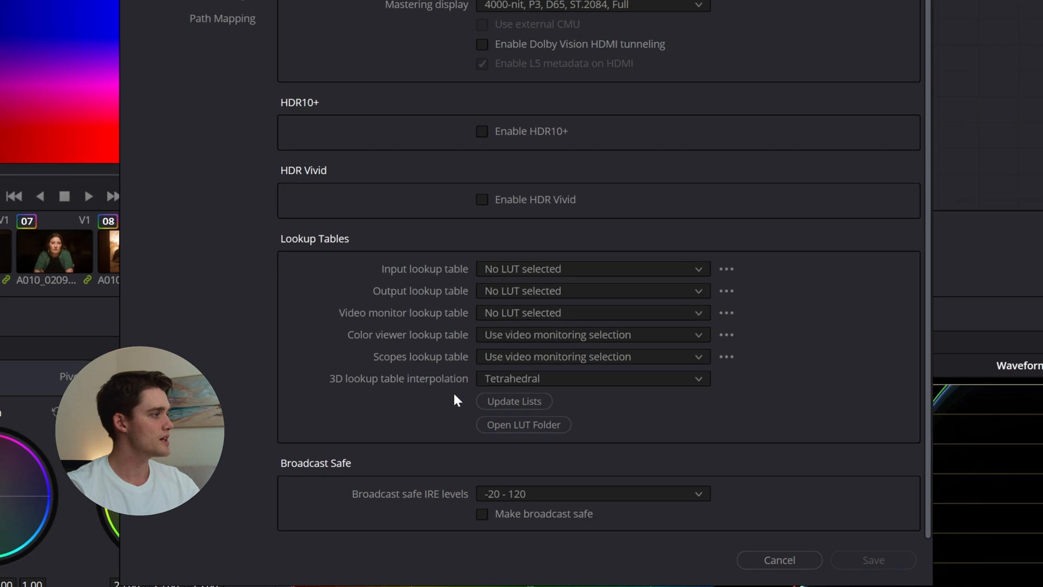
# - Try Trilinear, set 3D LUT interpolation back to Tetrahedral and save the project settings
pyautogui.click(593, 378)
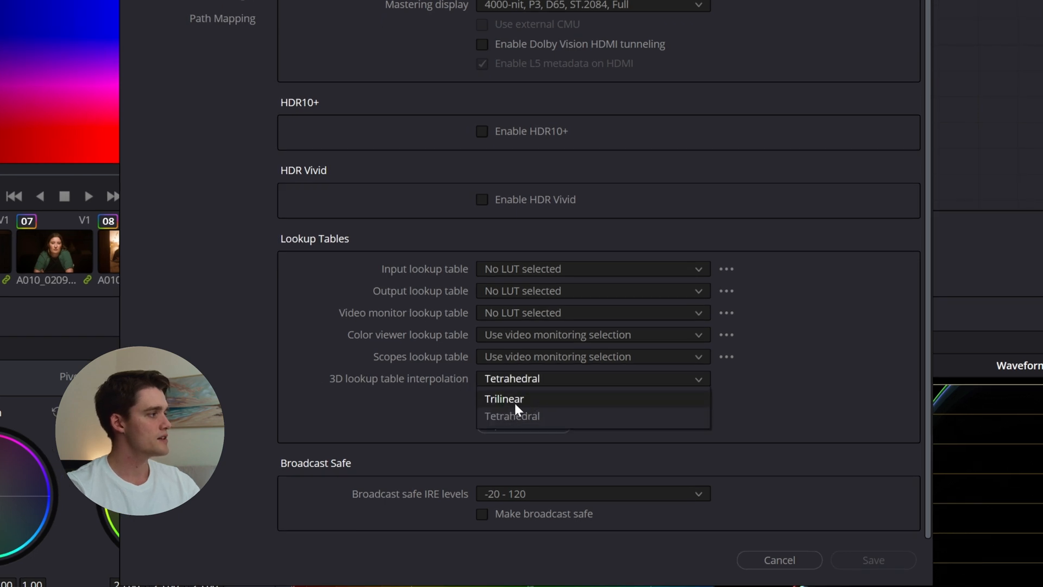
pyautogui.click(504, 399)
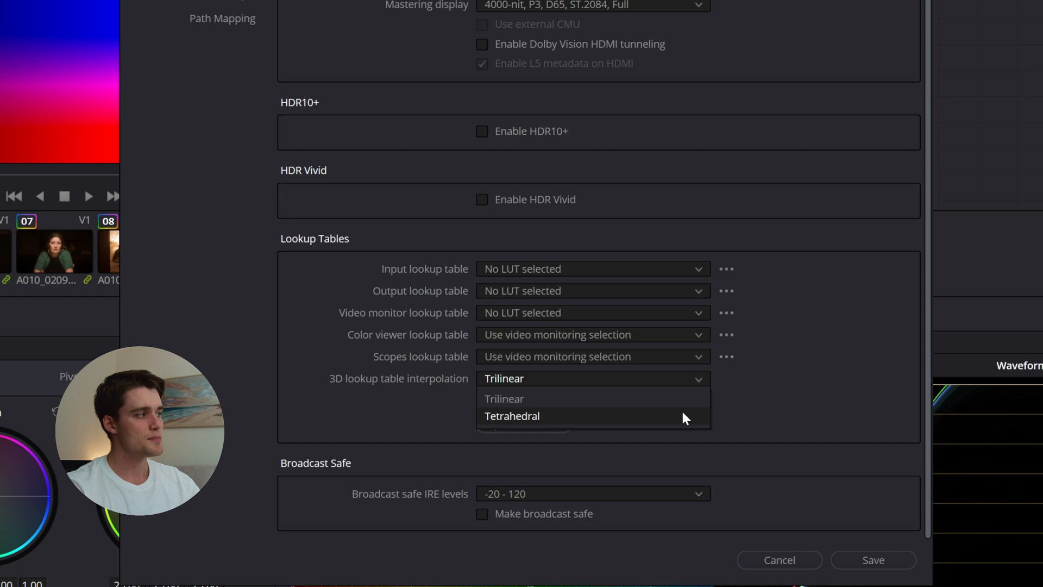
pyautogui.click(512, 416)
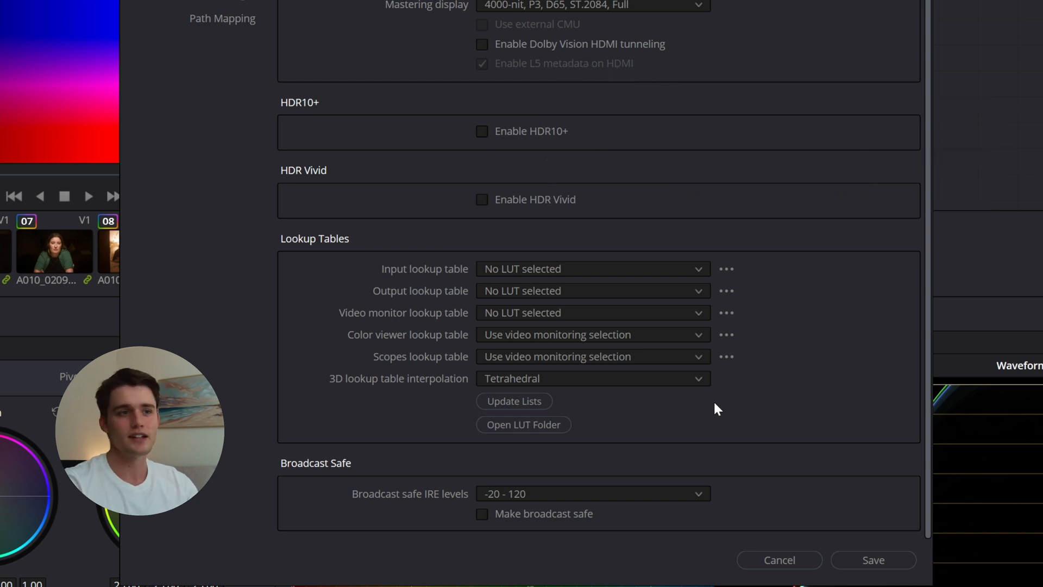
pyautogui.click(594, 379)
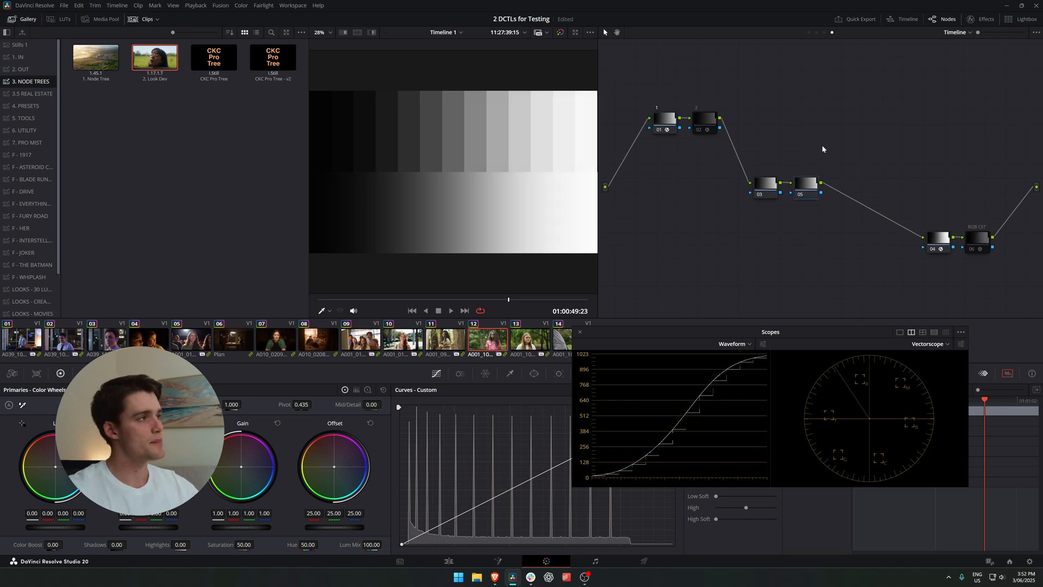
# - Bring up node 05's context menu to reach its LUT options
pyautogui.rightClick(806, 193)
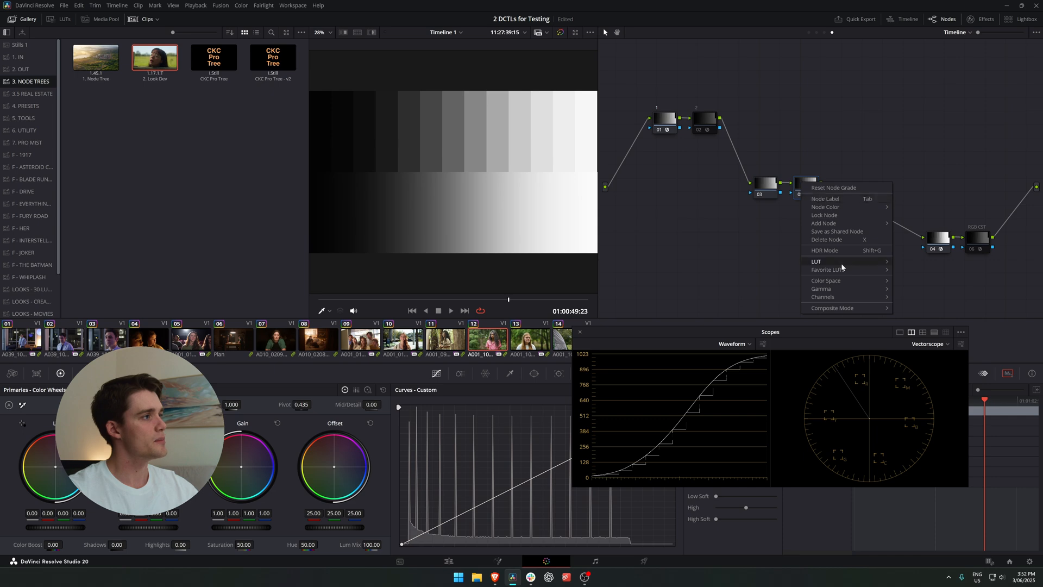